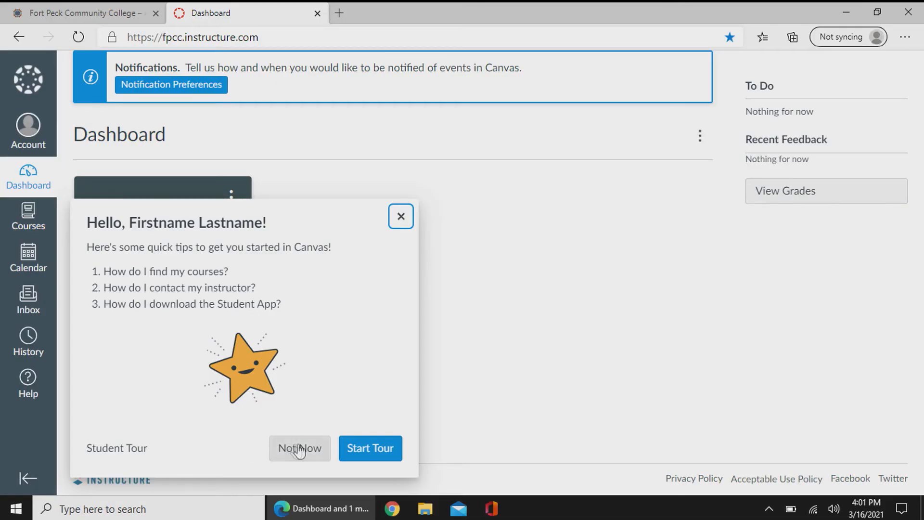
Start the Student Tour and advance to tip 2 of 4 showing the Courses list
click(370, 447)
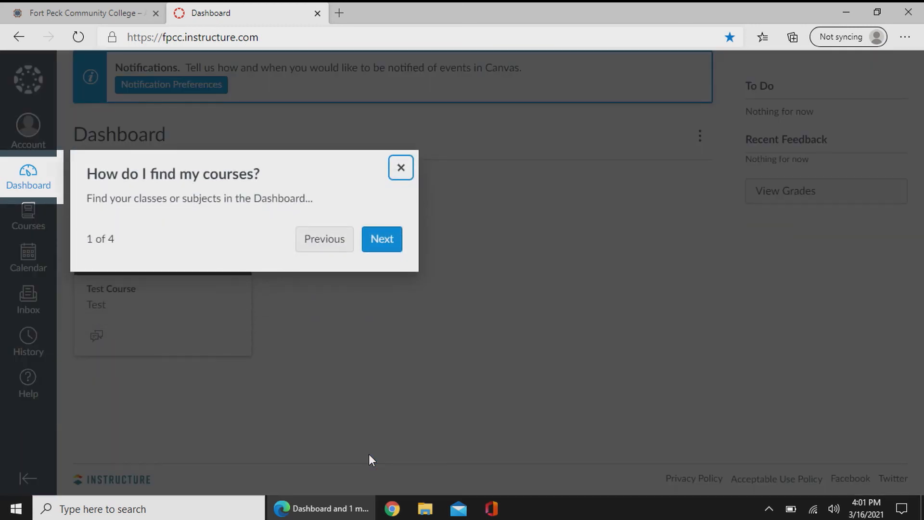
mouse_move(405, 254)
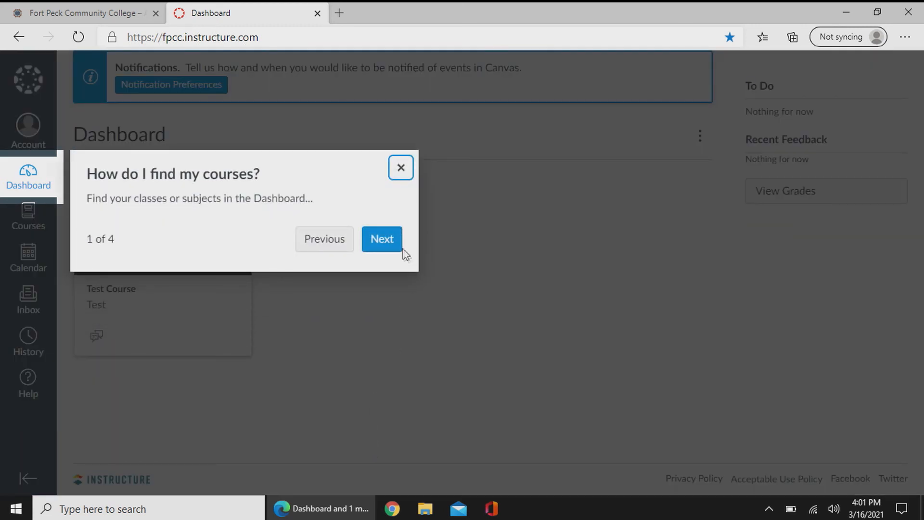
click(383, 238)
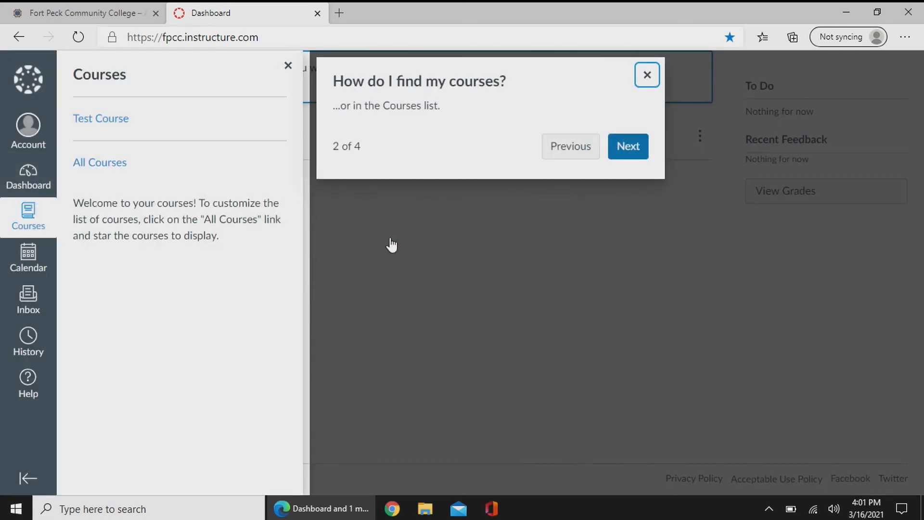